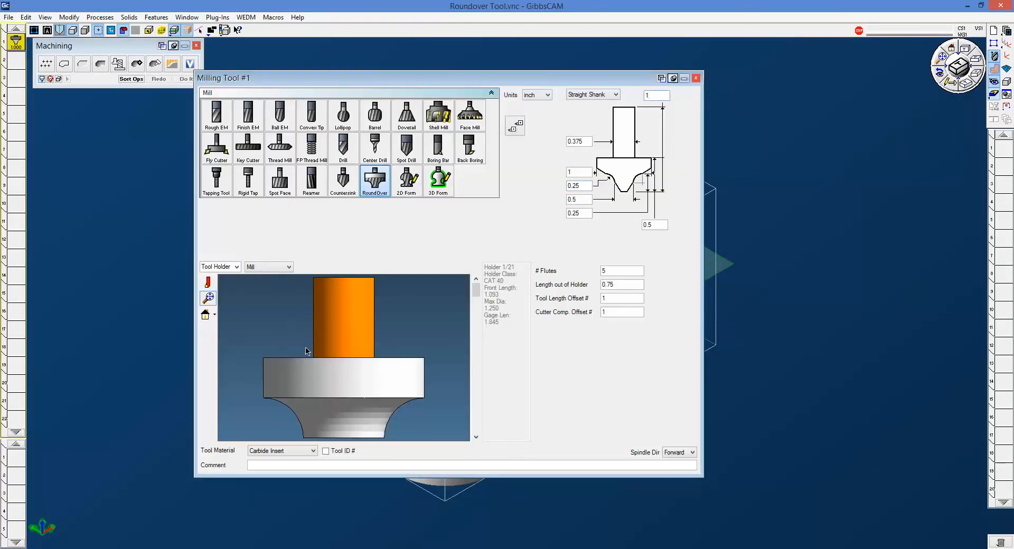
{"action": "mouse_move", "coordinate": [425, 401]}
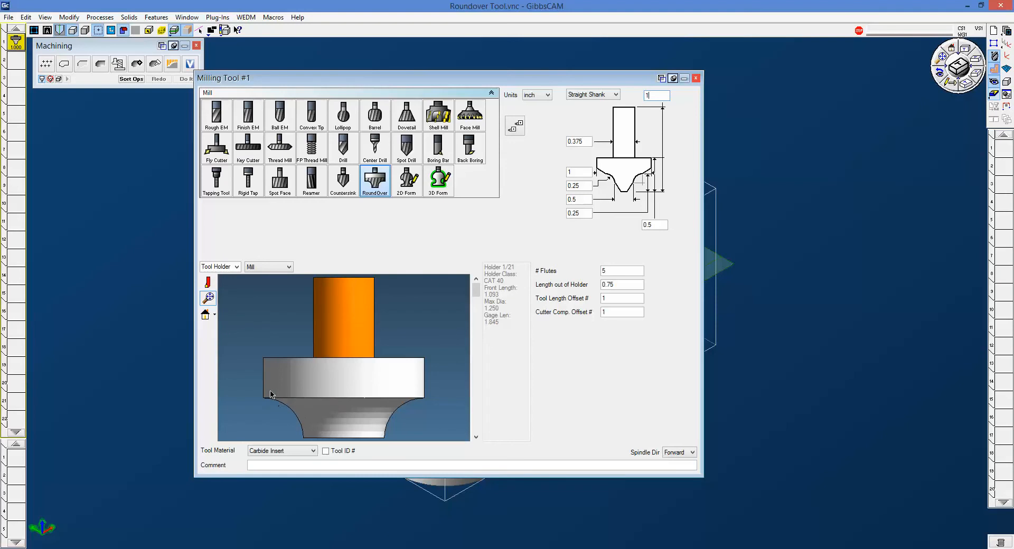
{"action": "mouse_move", "coordinate": [435, 399]}
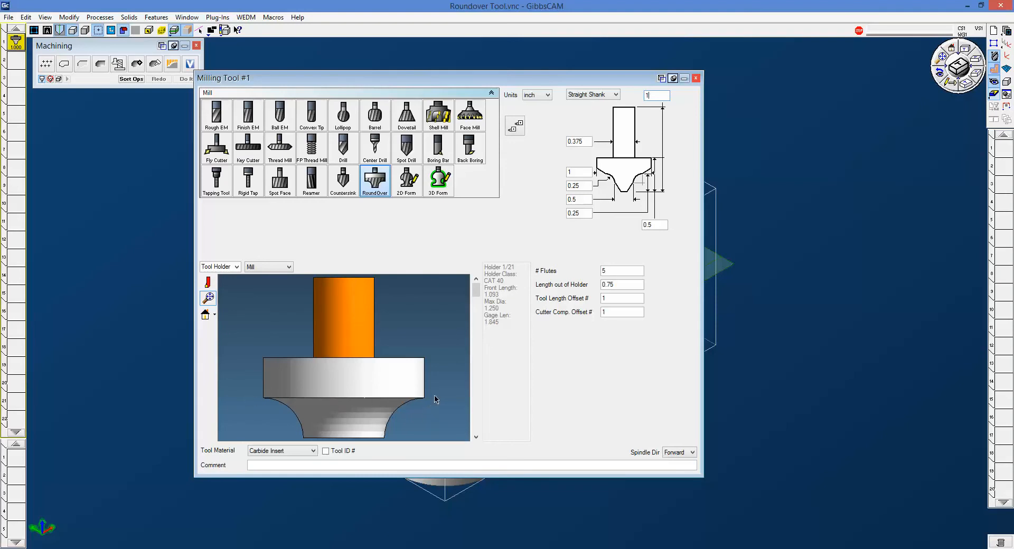
{"action": "mouse_move", "coordinate": [585, 183]}
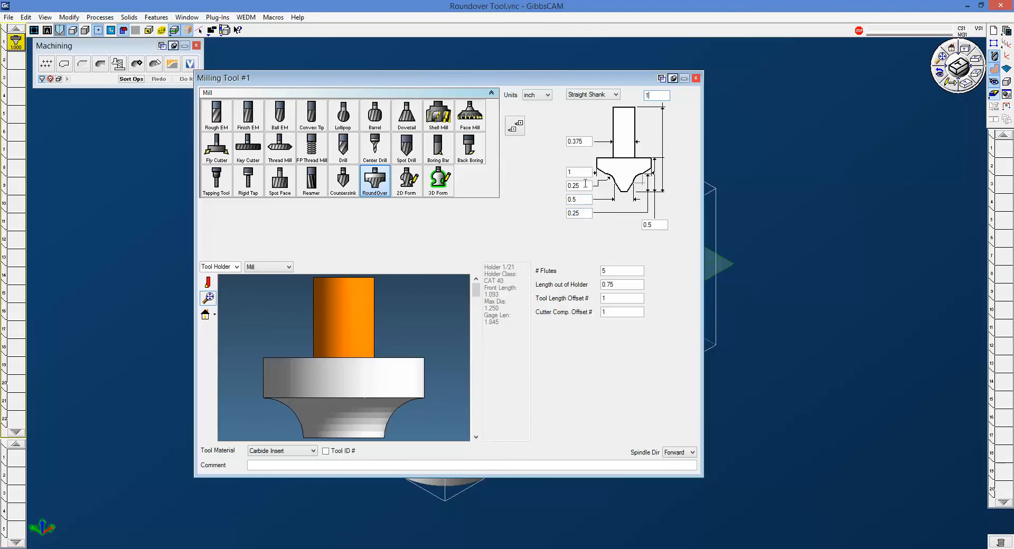
{"action": "mouse_move", "coordinate": [315, 442]}
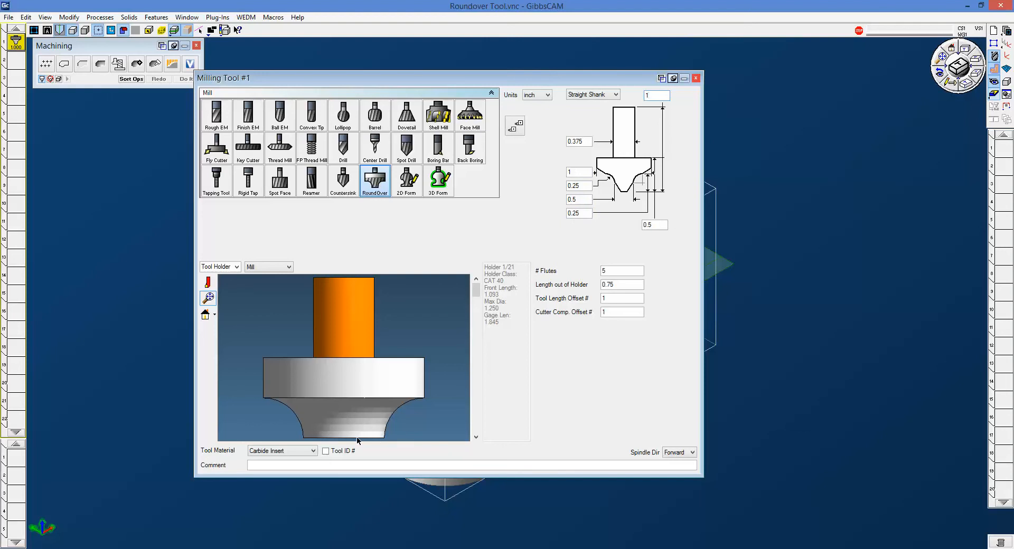
{"action": "mouse_move", "coordinate": [385, 442]}
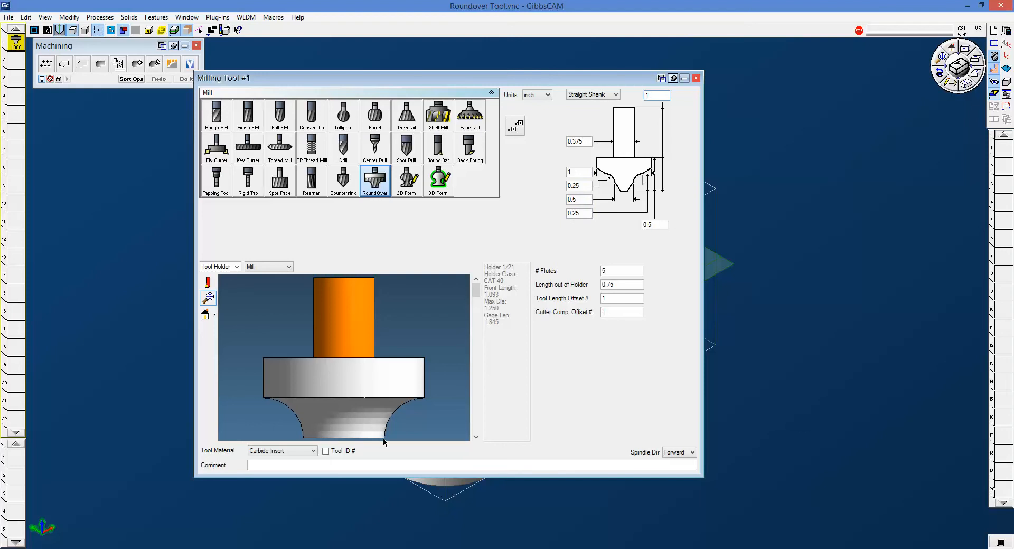
Set Process #1 Contour stock to 0 with bottom depth -0.25, and close the dialog
{"action": "left_click", "coordinate": [697, 78]}
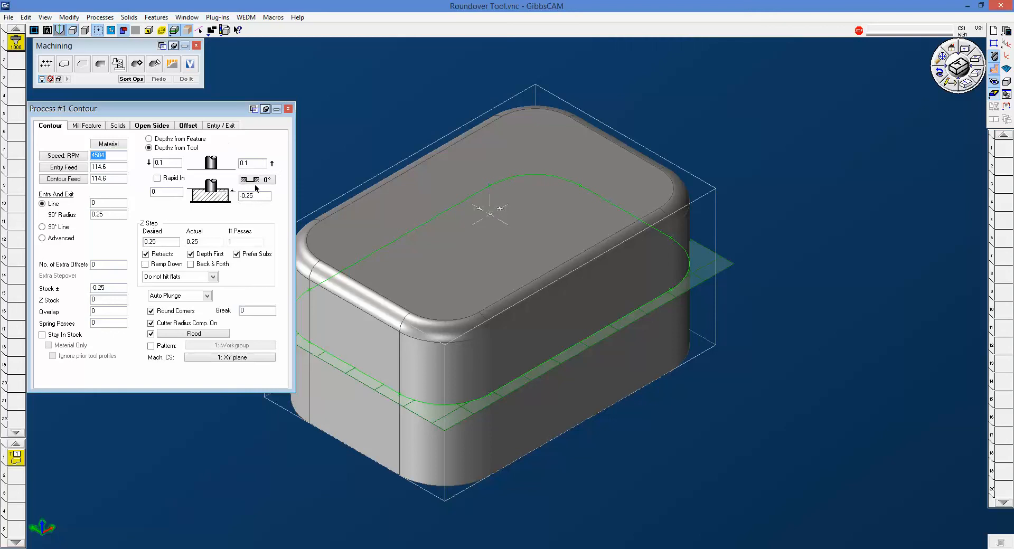
{"action": "mouse_move", "coordinate": [252, 189]}
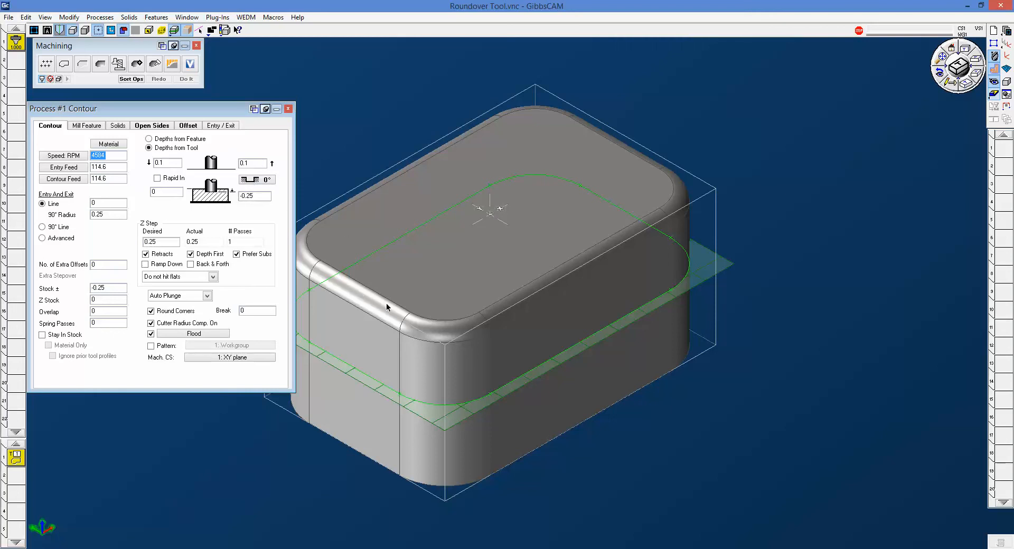
{"action": "mouse_move", "coordinate": [510, 109]}
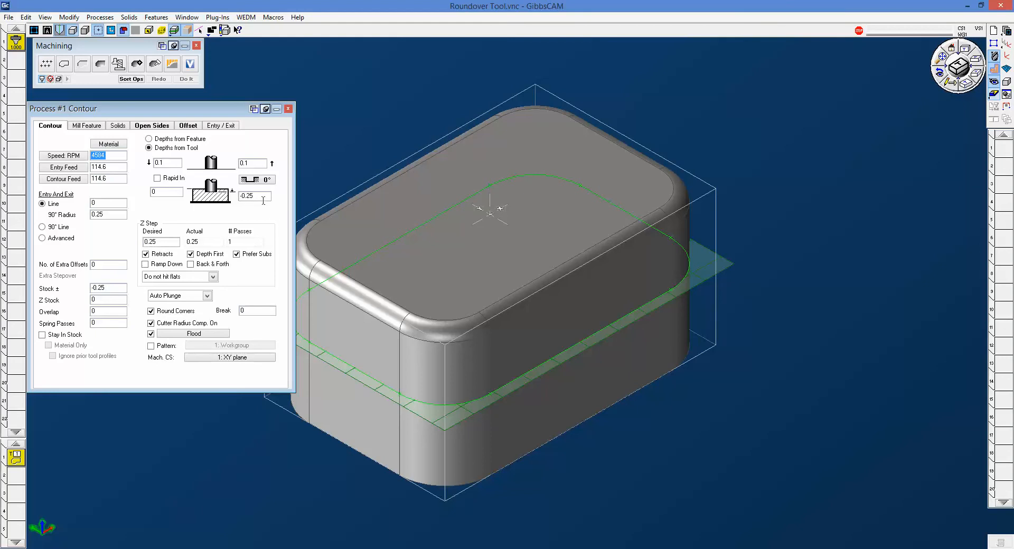
{"action": "left_click", "coordinate": [249, 196]}
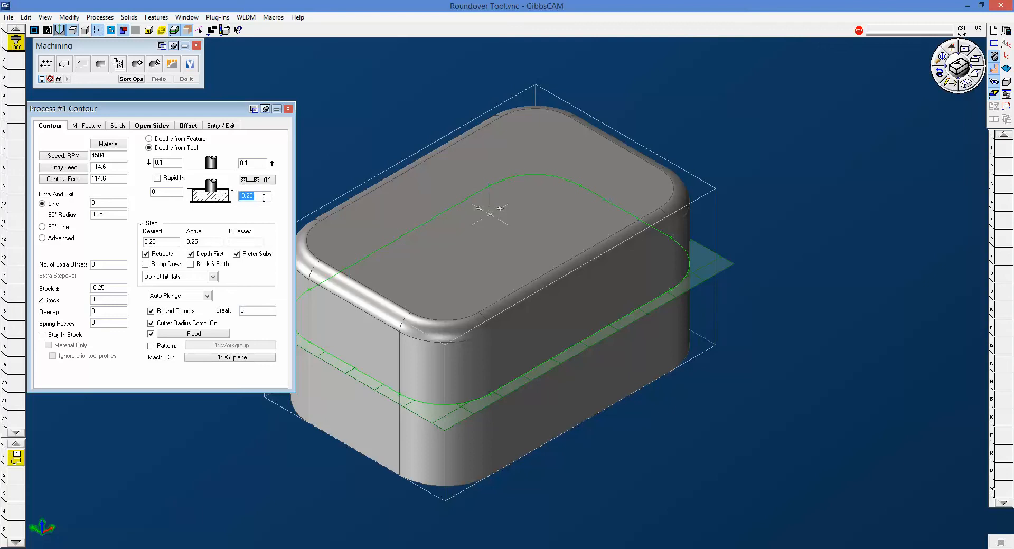
{"action": "type", "text": "0"}
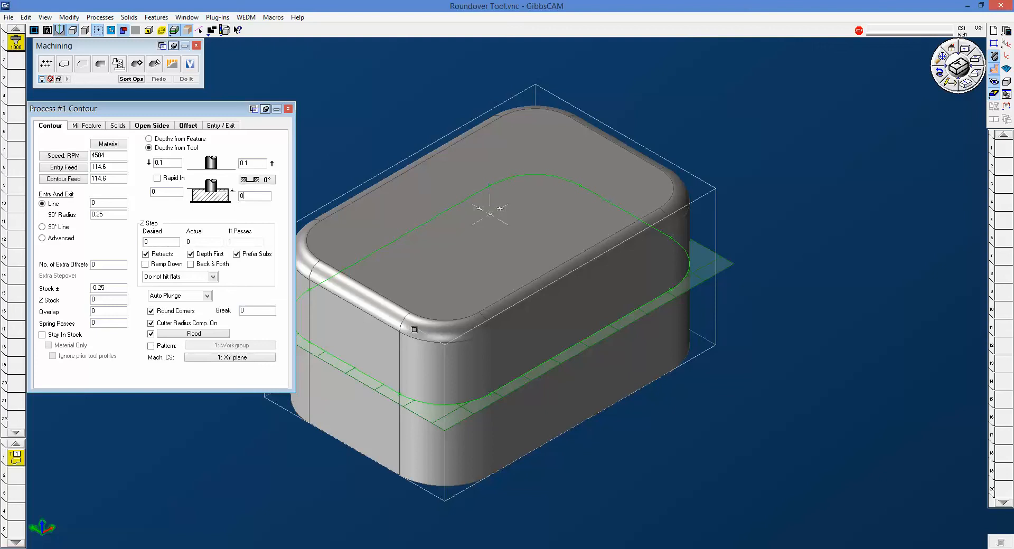
{"action": "type", "text": "0.25"}
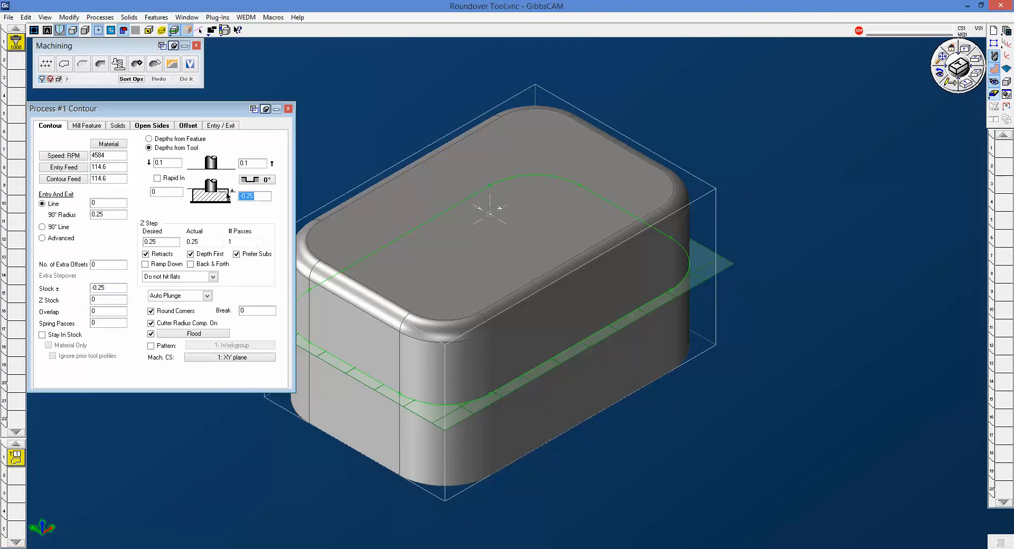
{"action": "mouse_move", "coordinate": [415, 346]}
{"action": "type", "text": "0"}
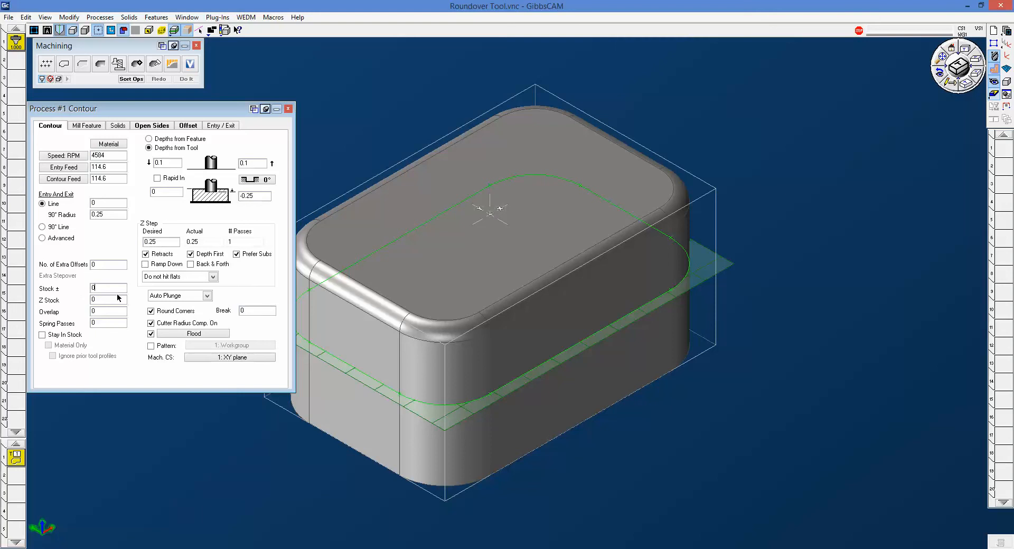
{"action": "mouse_move", "coordinate": [90, 287]}
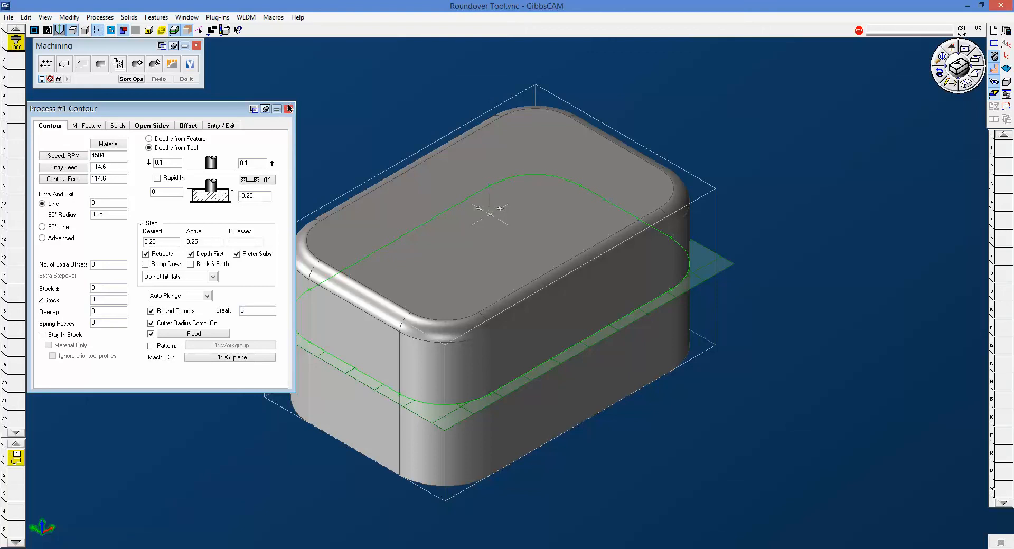
{"action": "left_click", "coordinate": [288, 109]}
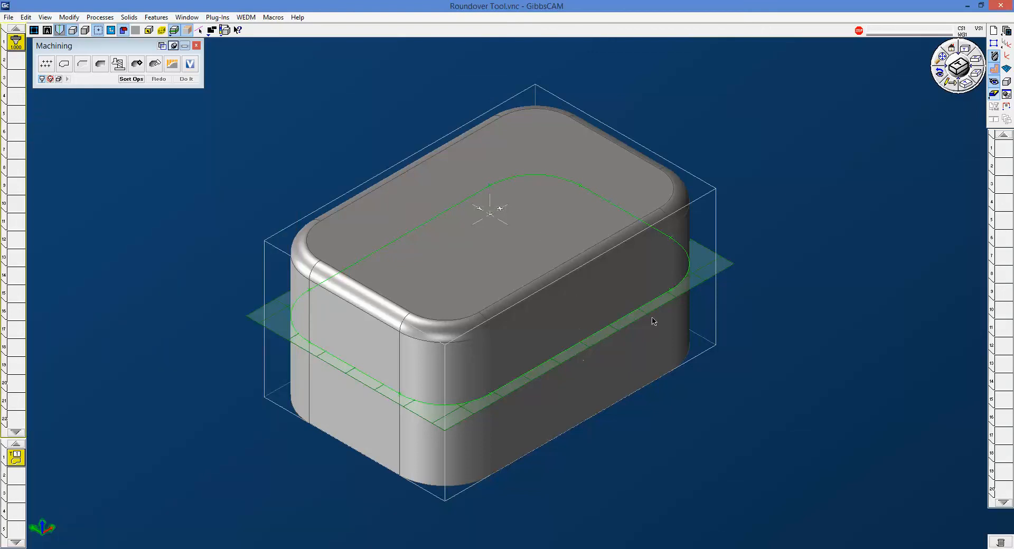
{"action": "mouse_move", "coordinate": [448, 279]}
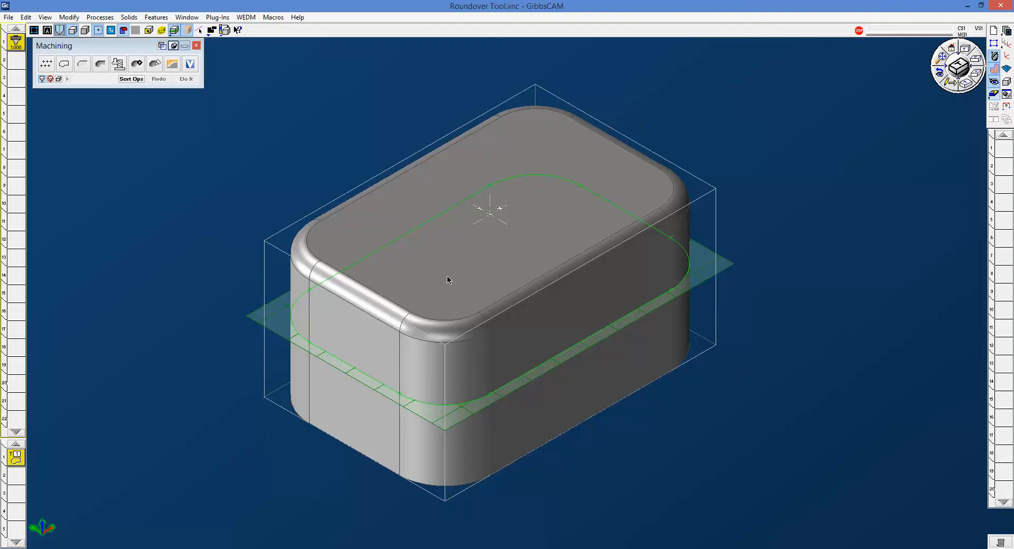
{"action": "mouse_move", "coordinate": [435, 434]}
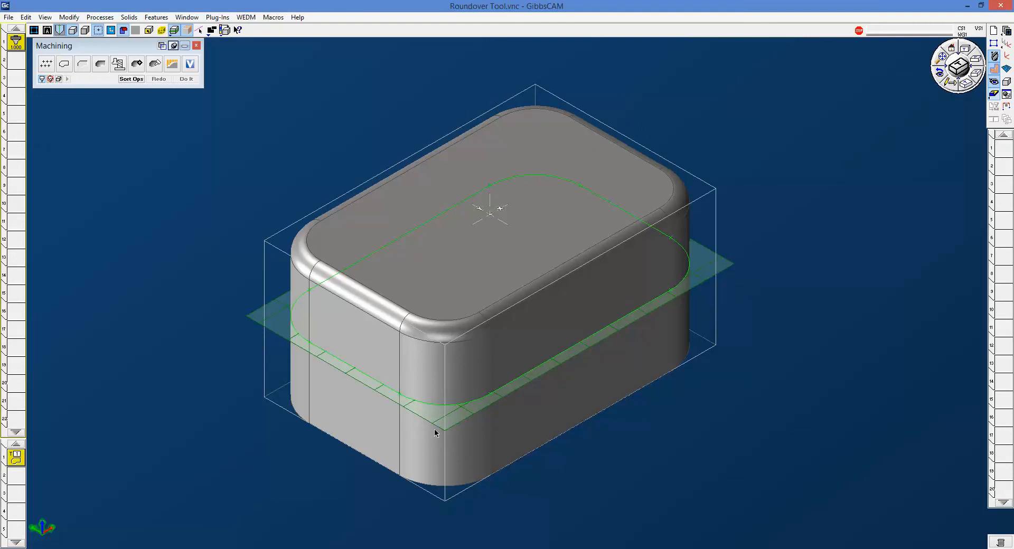
{"action": "mouse_move", "coordinate": [469, 415]}
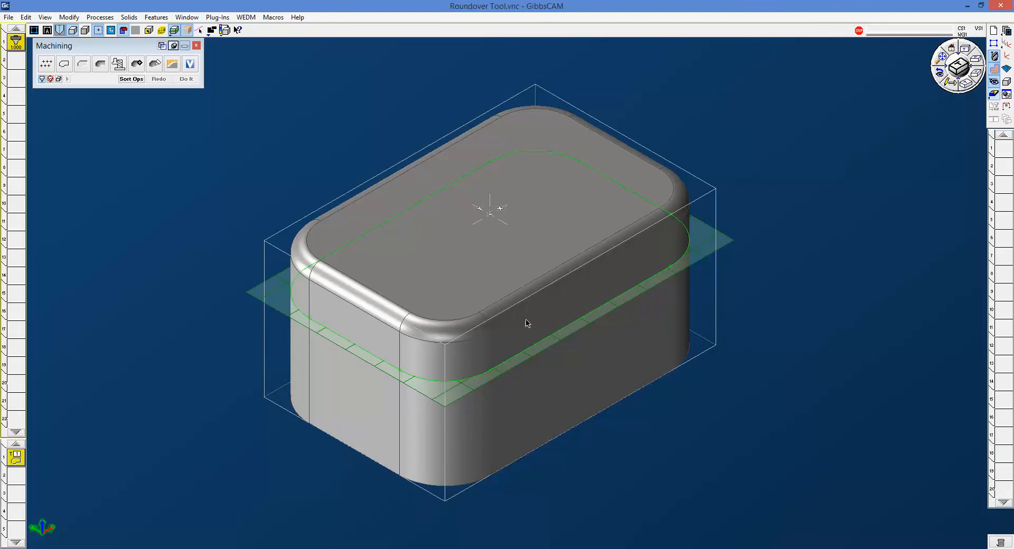
{"action": "mouse_move", "coordinate": [522, 423]}
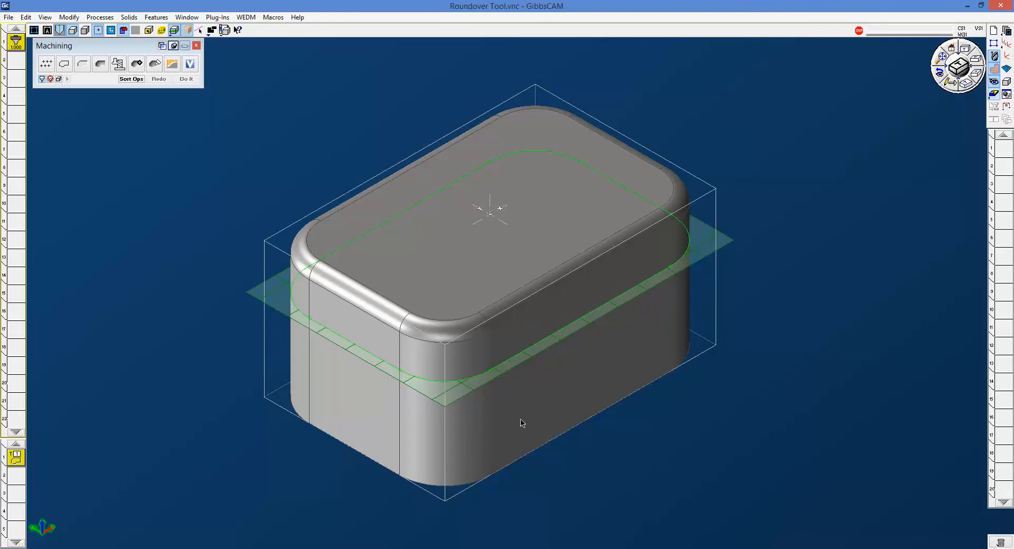
{"action": "mouse_move", "coordinate": [431, 452]}
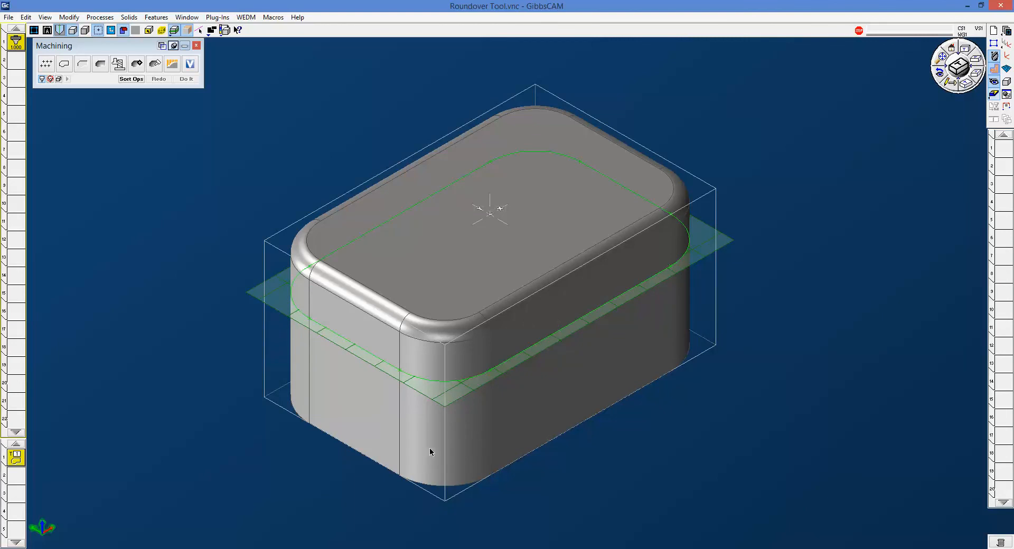
{"action": "mouse_move", "coordinate": [506, 342]}
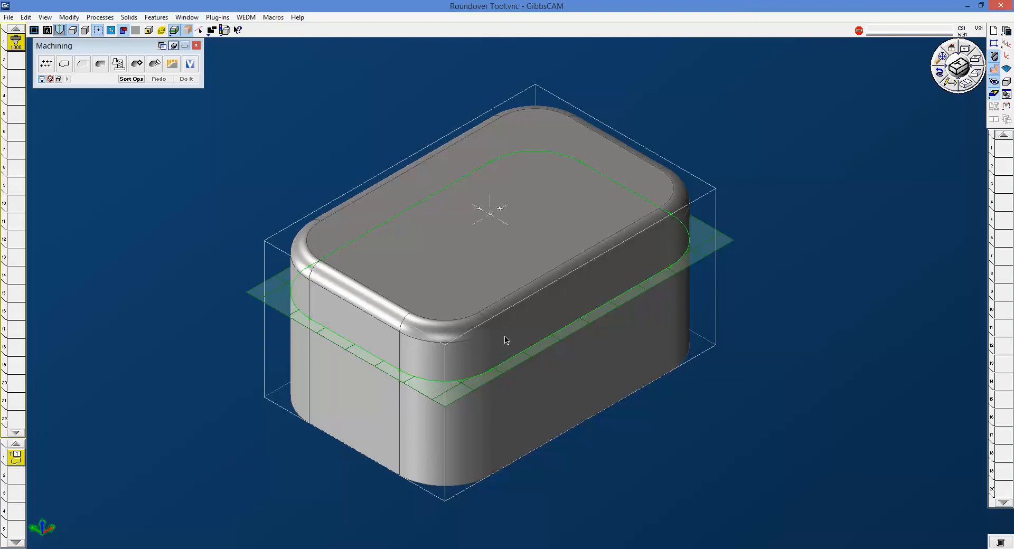
{"action": "mouse_move", "coordinate": [417, 383]}
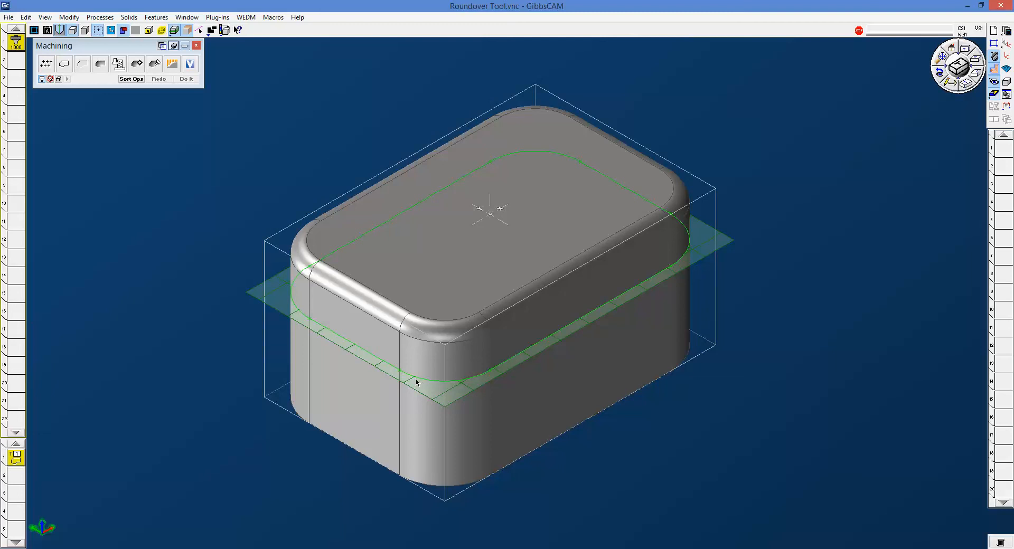
{"action": "mouse_move", "coordinate": [438, 399]}
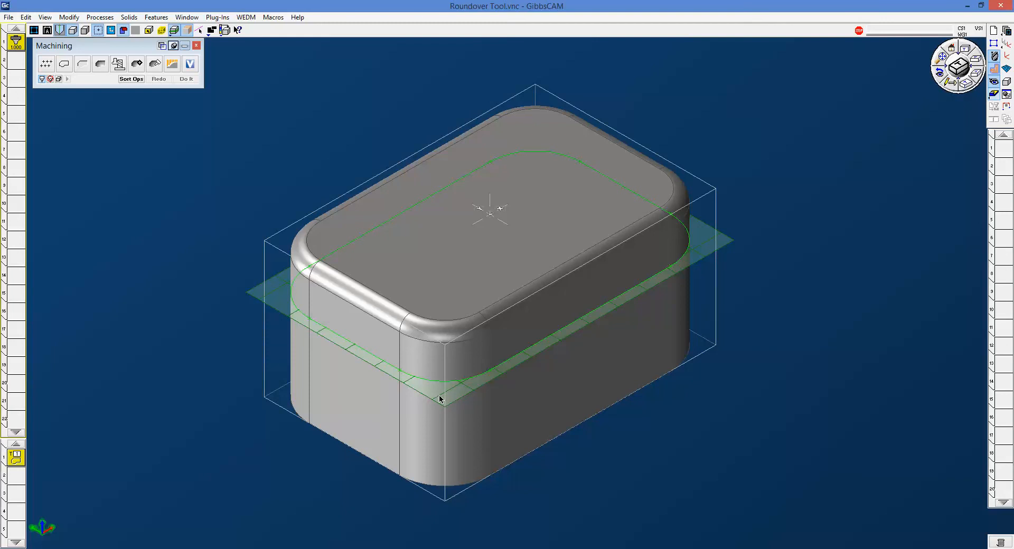
Extract a profile at -0.25 depth, select the top-edge contour, and generate its toolpath
{"action": "right_click", "coordinate": [440, 400]}
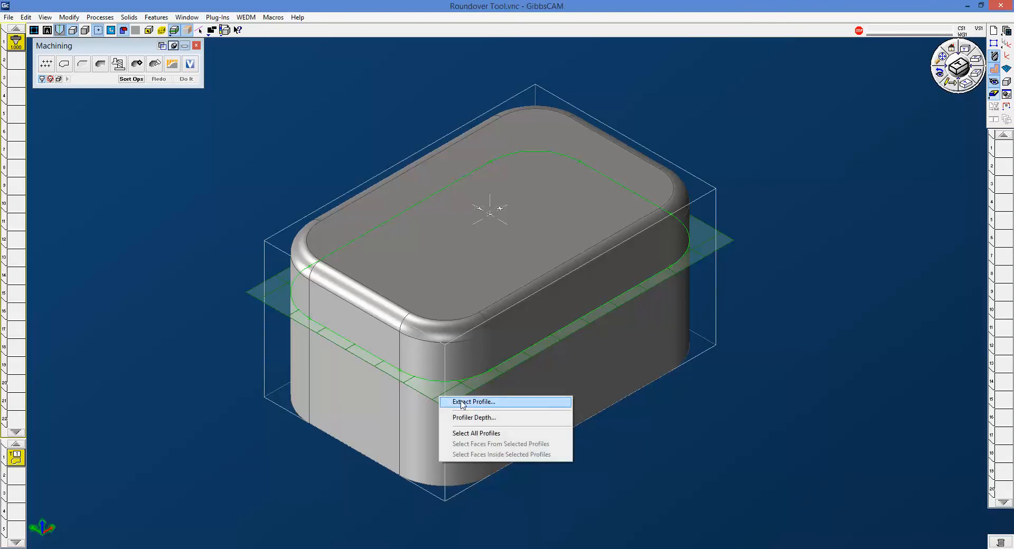
{"action": "left_click", "coordinate": [475, 418]}
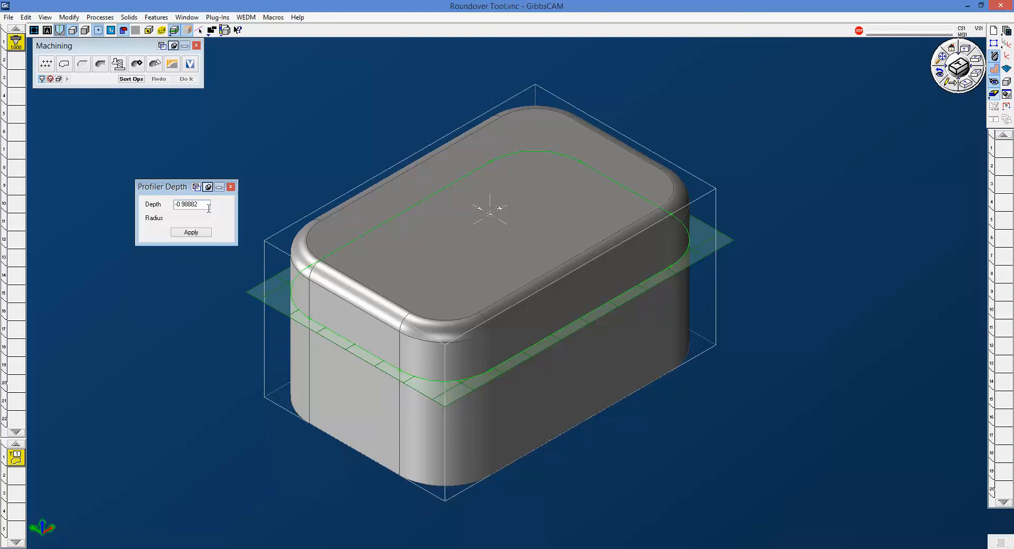
{"action": "type", "text": ".25"}
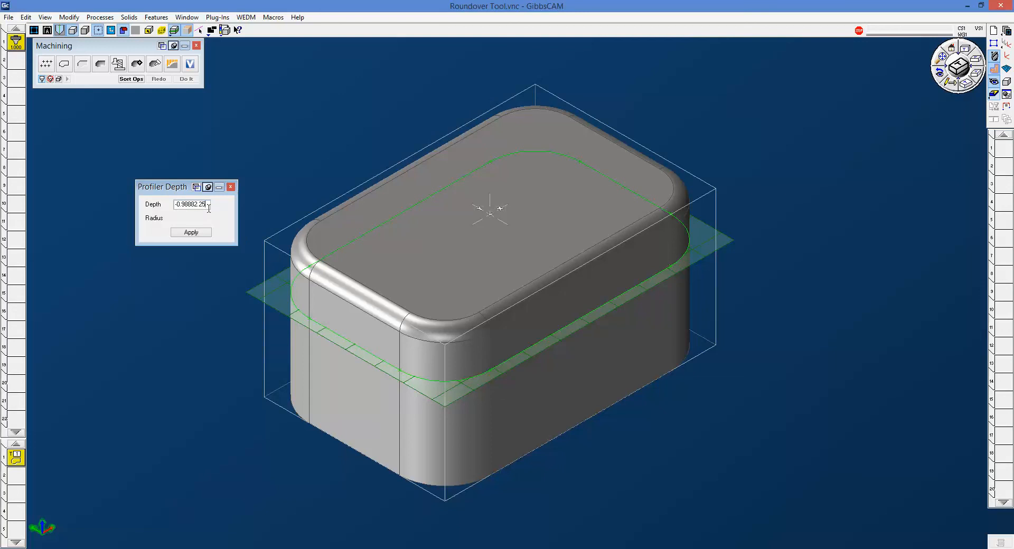
{"action": "triple_click", "coordinate": [190, 204]}
{"action": "type", "text": "-"}
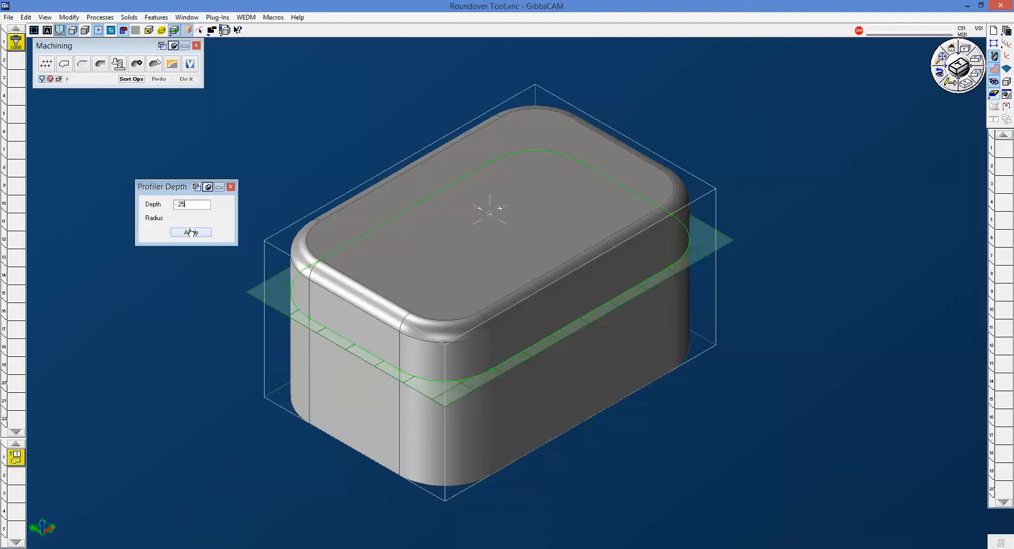
{"action": "left_click", "coordinate": [190, 232]}
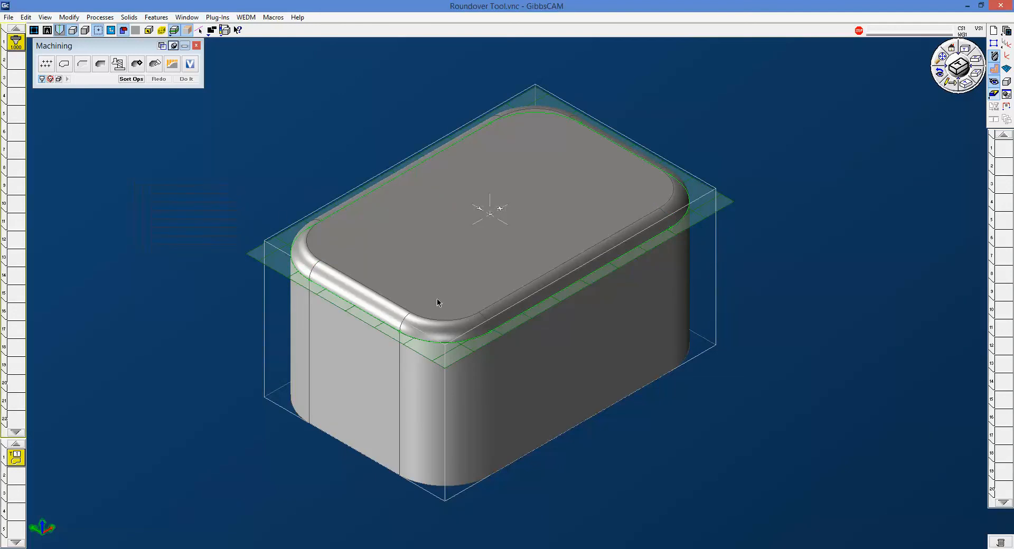
{"action": "mouse_move", "coordinate": [561, 343]}
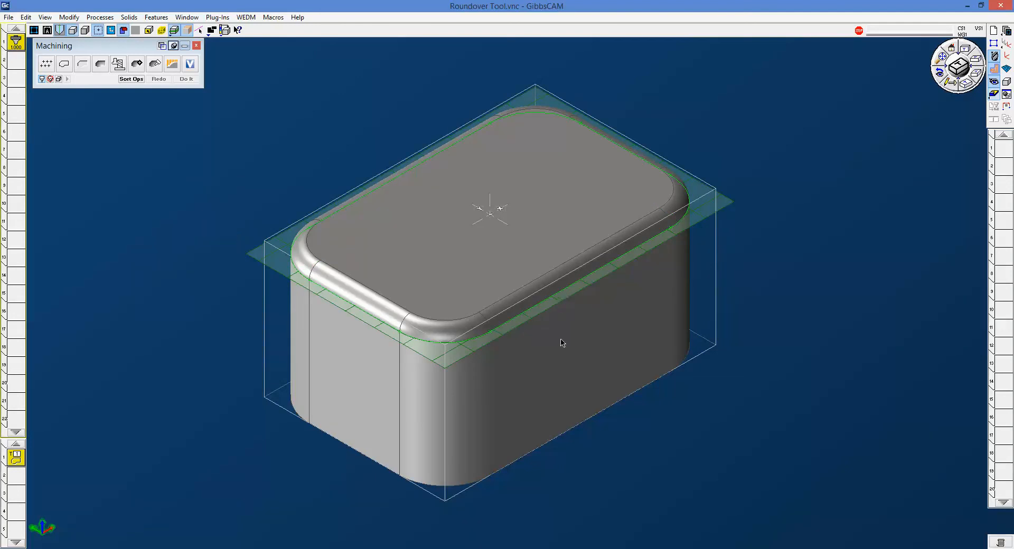
{"action": "mouse_move", "coordinate": [569, 288]}
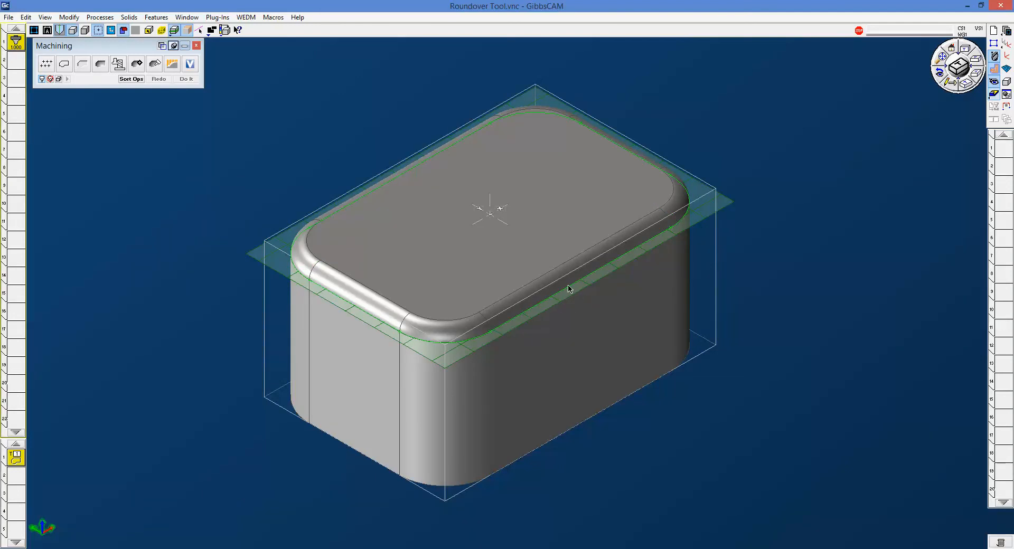
{"action": "left_click", "coordinate": [568, 287]}
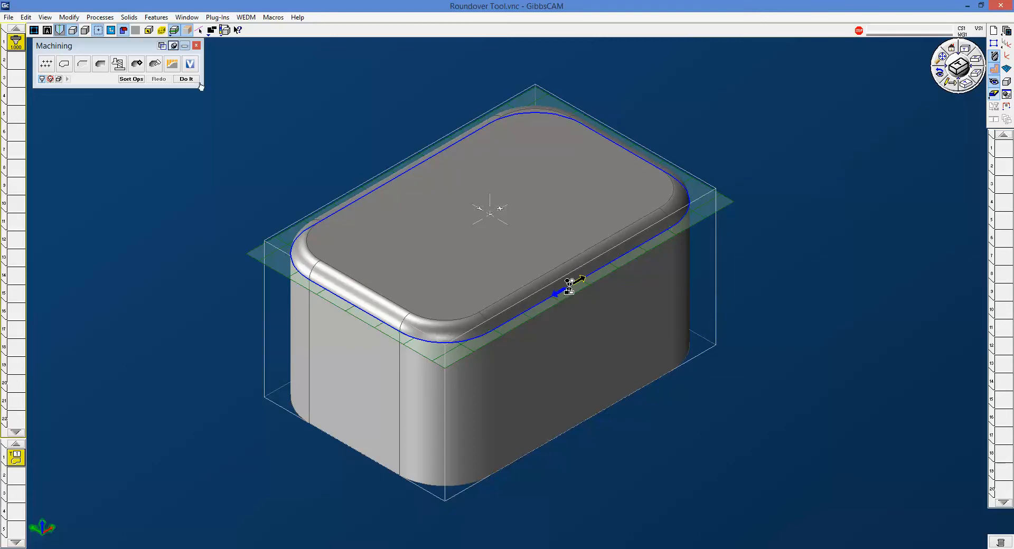
{"action": "left_click", "coordinate": [185, 78]}
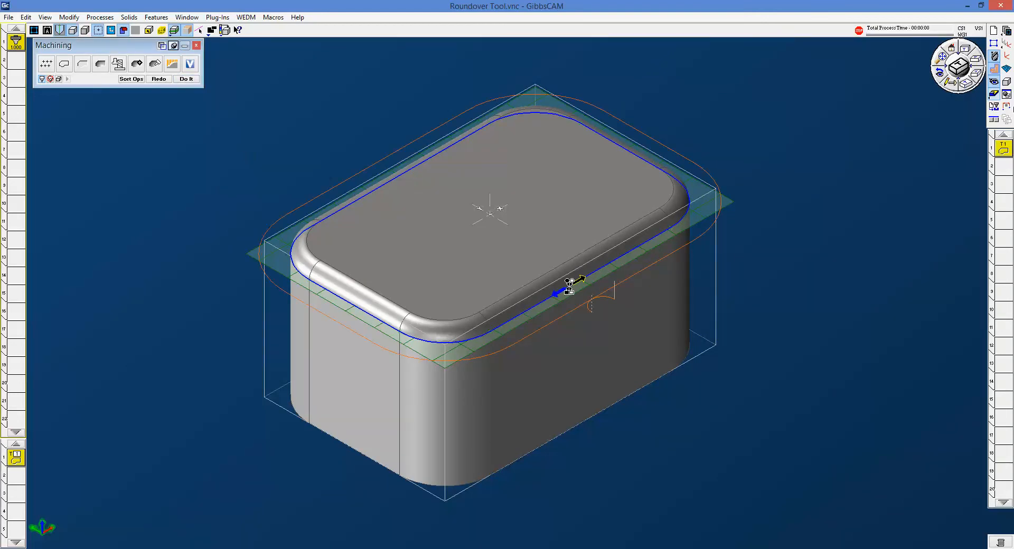
{"action": "mouse_move", "coordinate": [636, 227]}
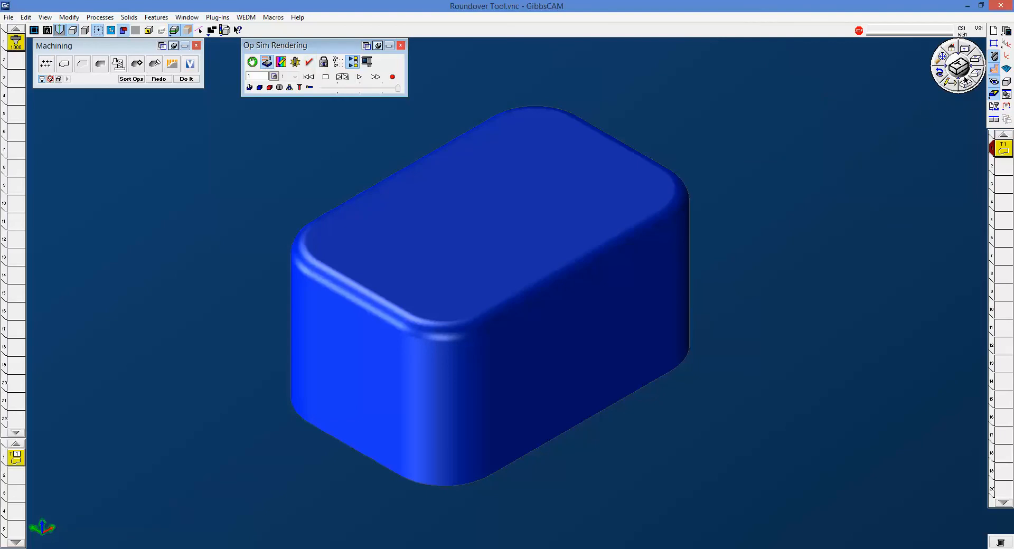
{"action": "left_click", "coordinate": [343, 76]}
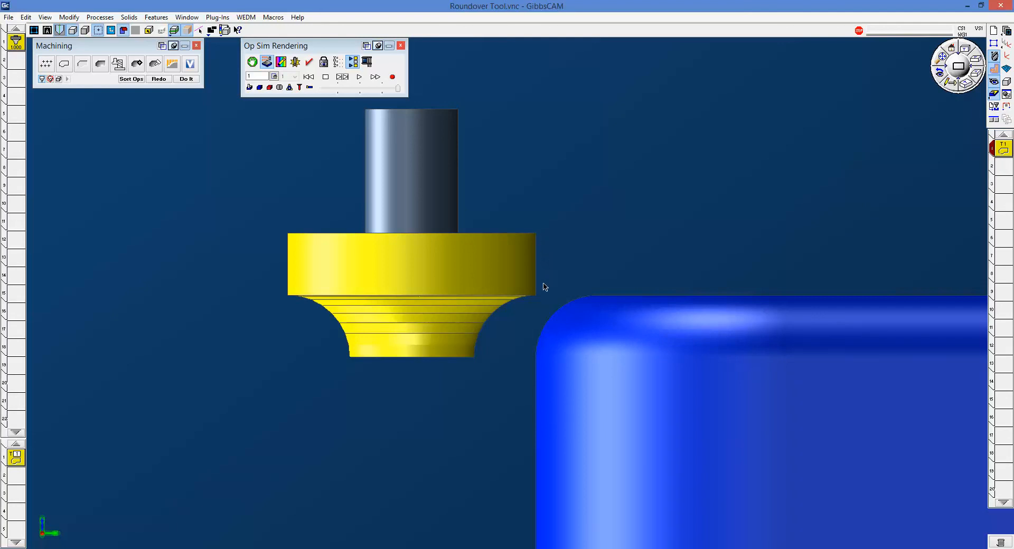
{"action": "mouse_move", "coordinate": [537, 241]}
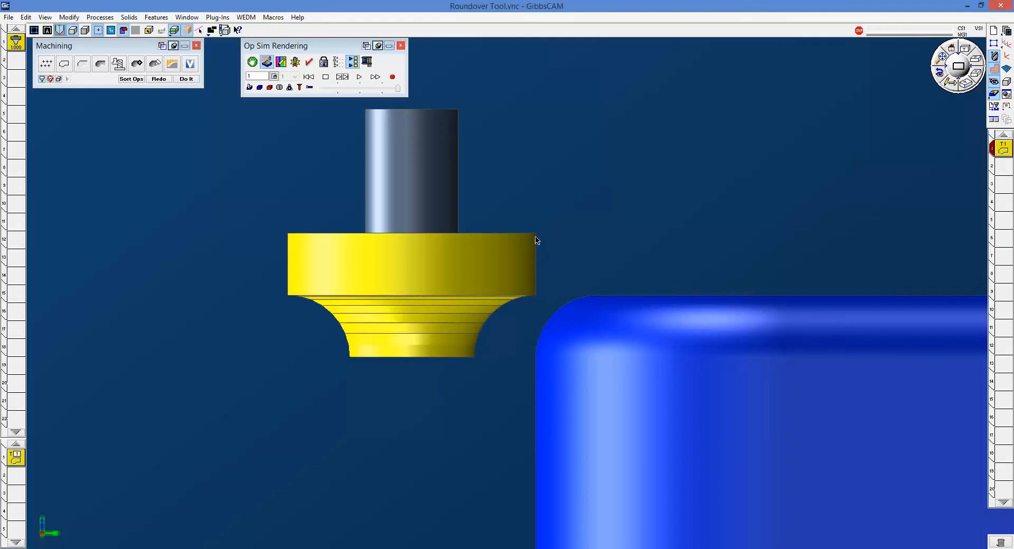
{"action": "mouse_move", "coordinate": [538, 354]}
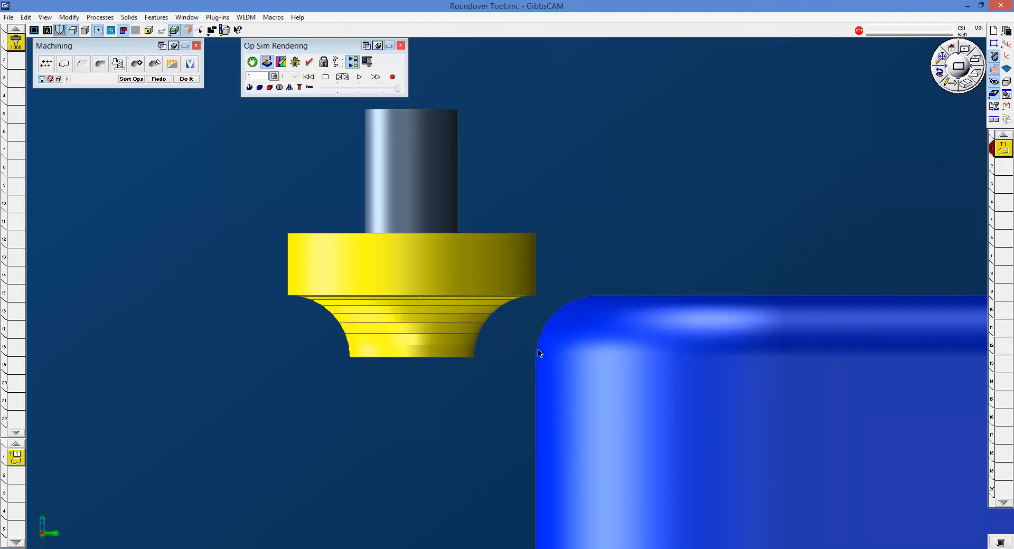
{"action": "mouse_move", "coordinate": [454, 356]}
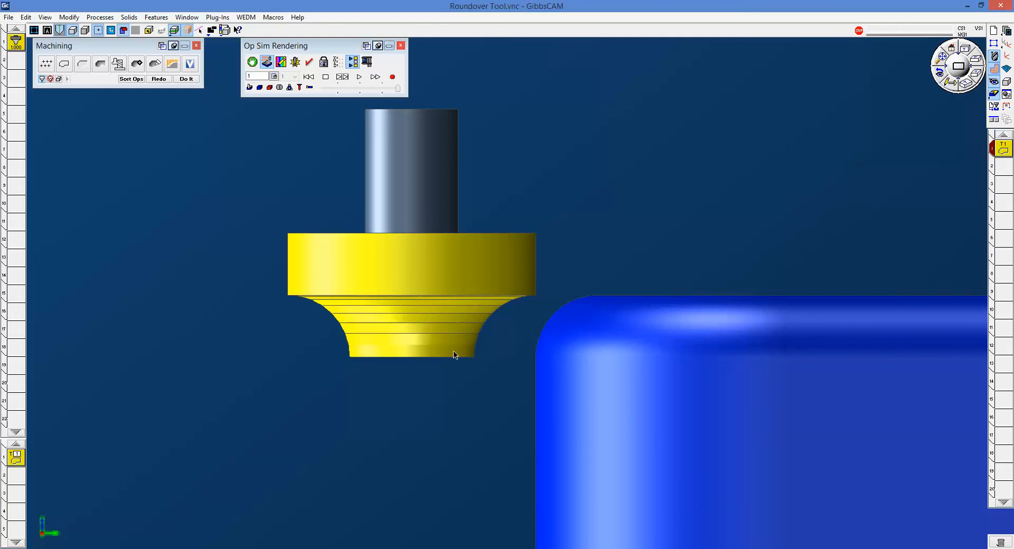
{"action": "mouse_move", "coordinate": [535, 364]}
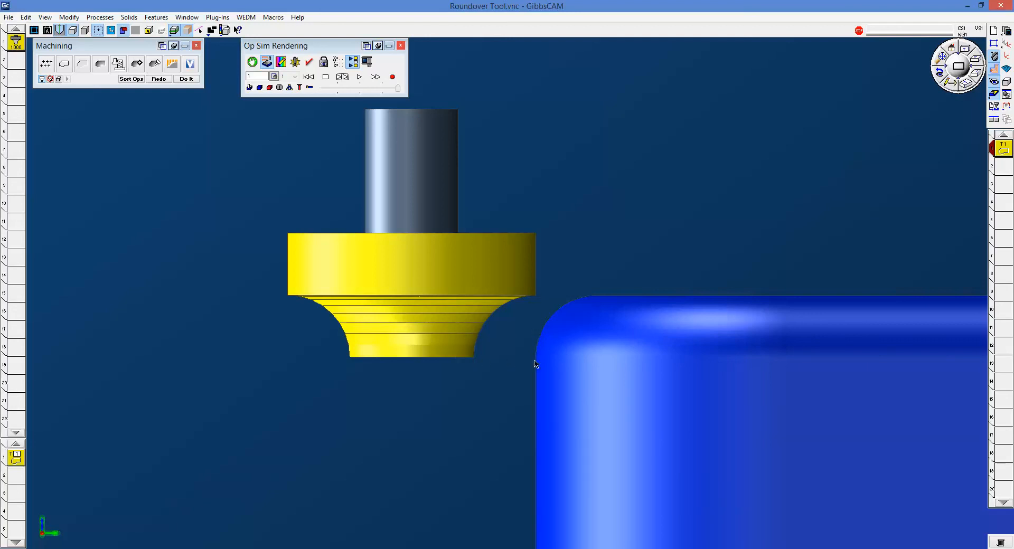
{"action": "mouse_move", "coordinate": [465, 348]}
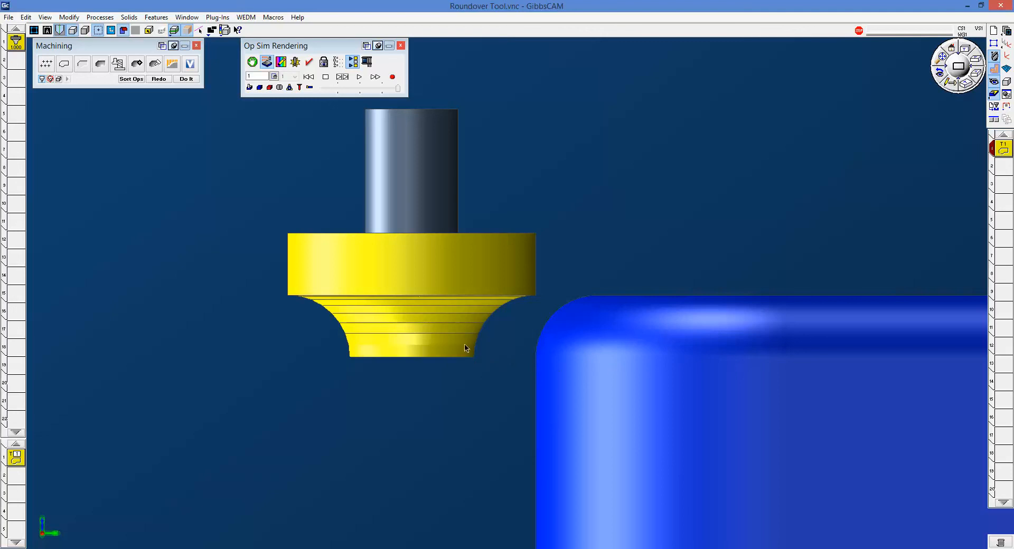
{"action": "mouse_move", "coordinate": [438, 257]}
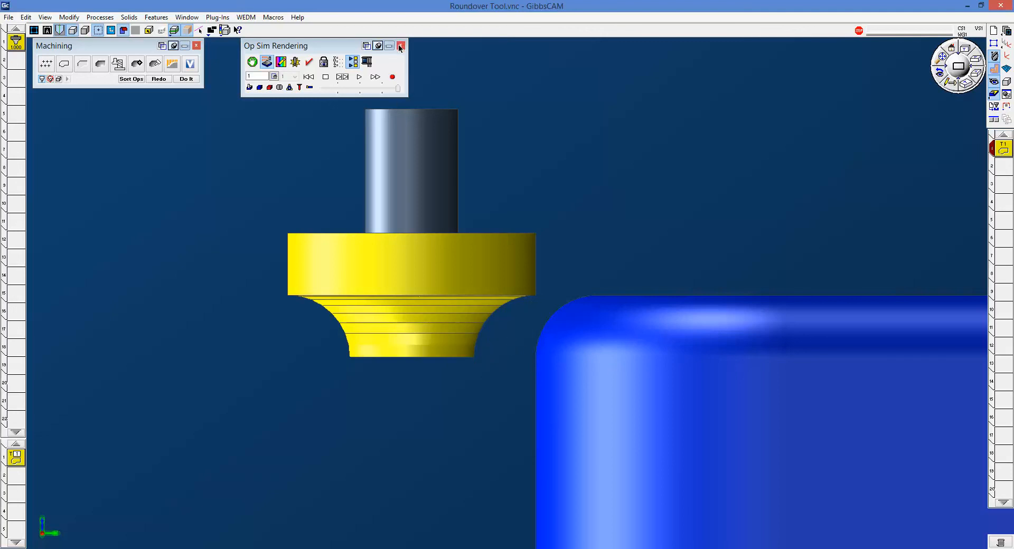
{"action": "left_click", "coordinate": [400, 45]}
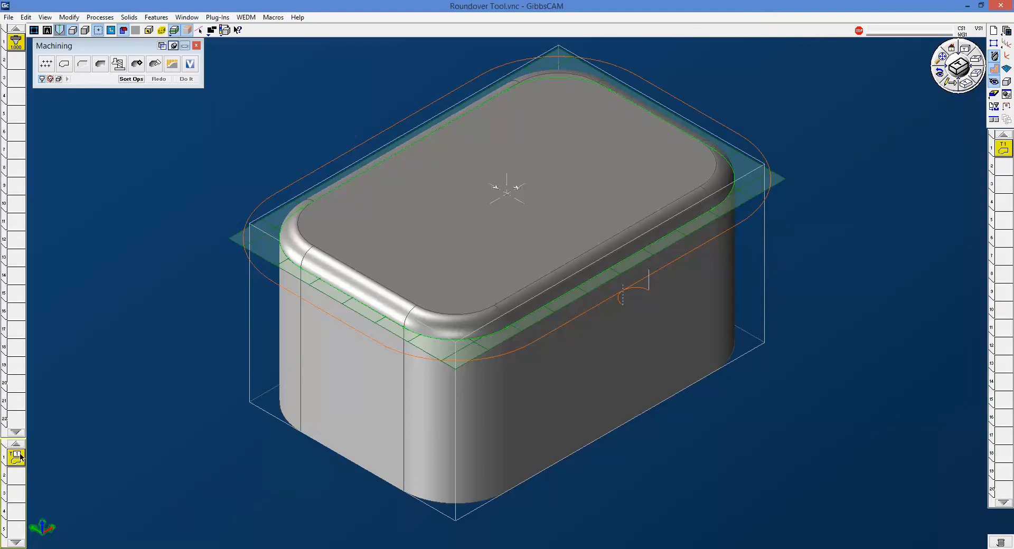
Change the contour process stock to -0.25 and redo the toolpath
{"action": "left_click", "coordinate": [14, 456]}
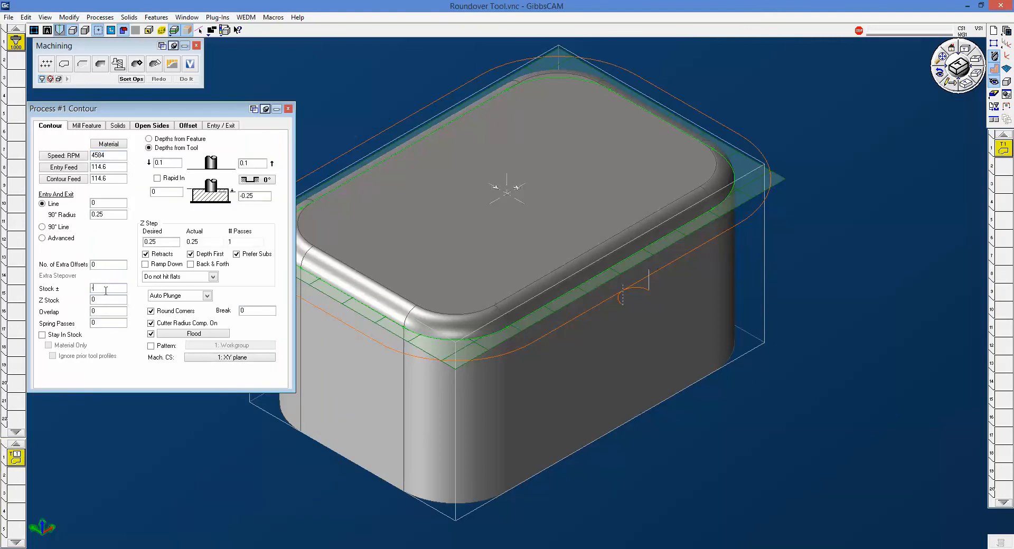
{"action": "type", "text": "-.25"}
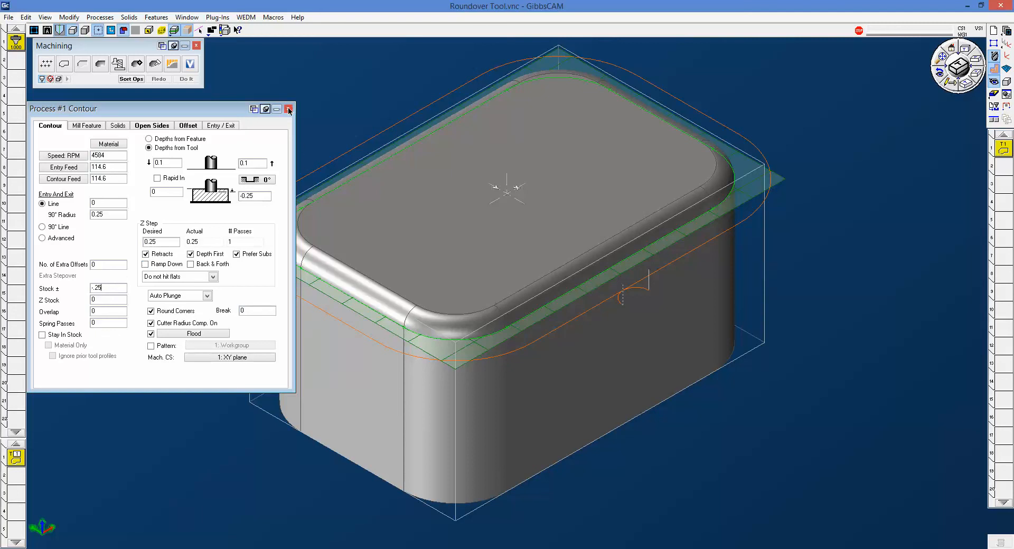
{"action": "left_click", "coordinate": [289, 108]}
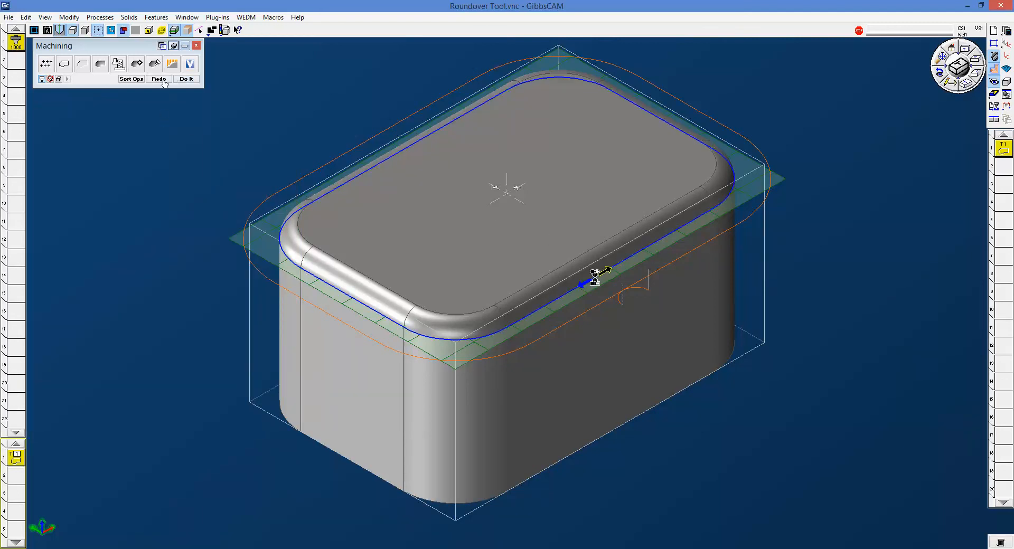
{"action": "left_click", "coordinate": [186, 78]}
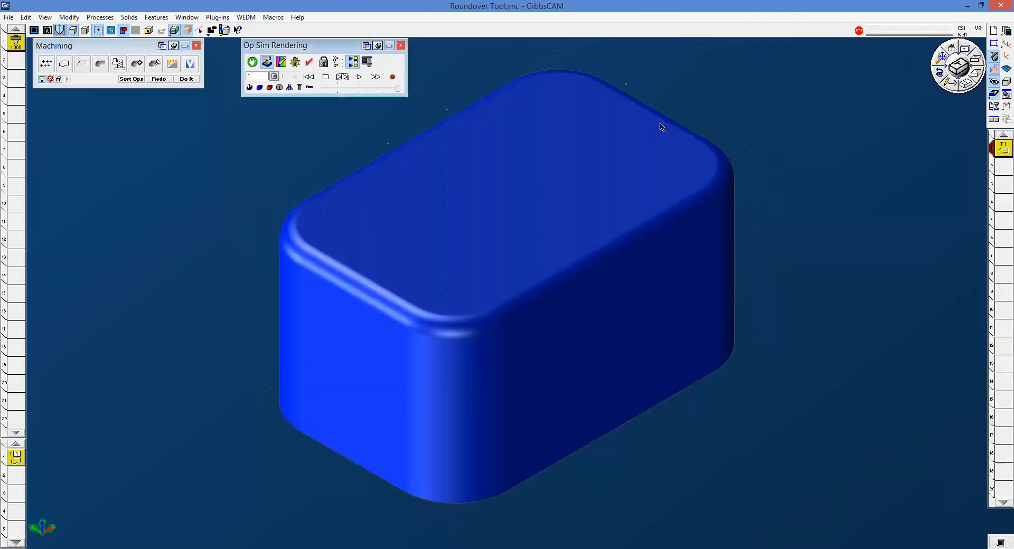
Step the Op Sim rendering forward to watch the roundover cutter follow the top edge
{"action": "left_click", "coordinate": [343, 77]}
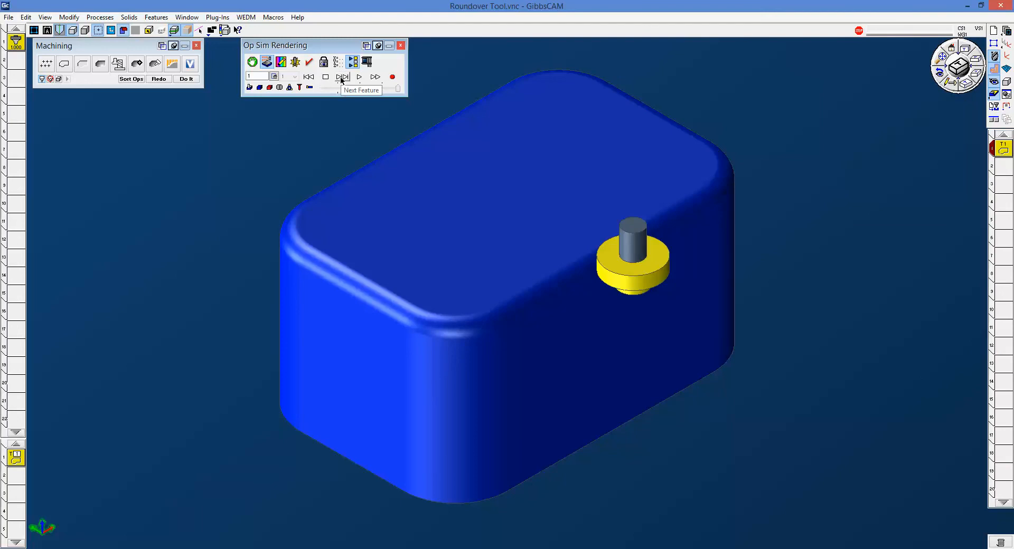
{"action": "left_click", "coordinate": [343, 77]}
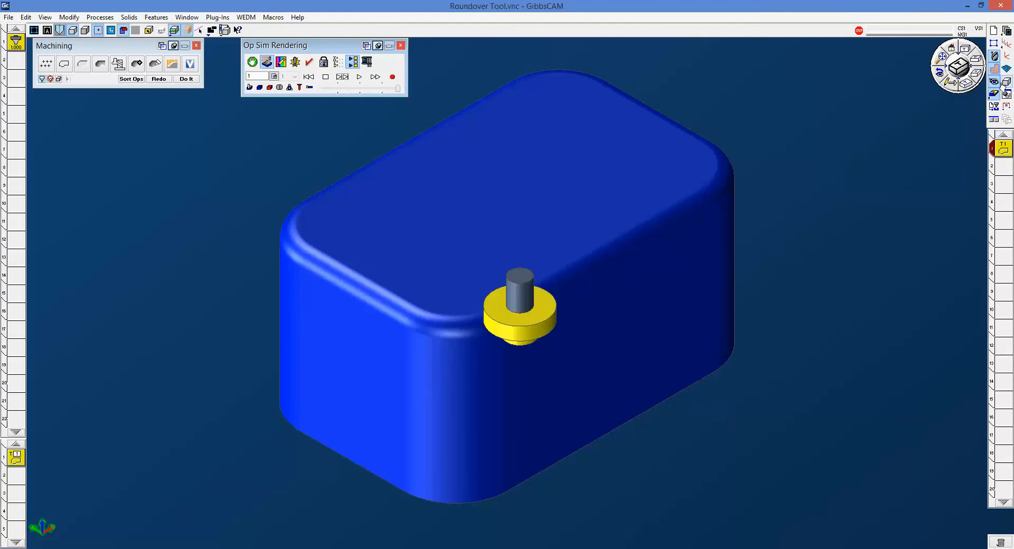